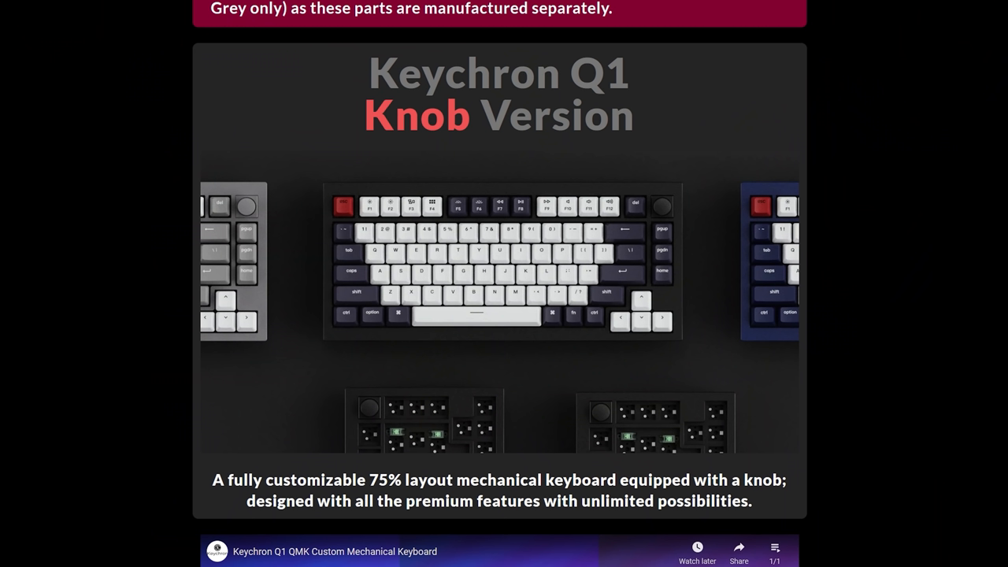
Search Hover for badseedtech and scroll through featured, popular and suggested domain results, with badseedtech.co at $25.99.
scroll(down, 3)
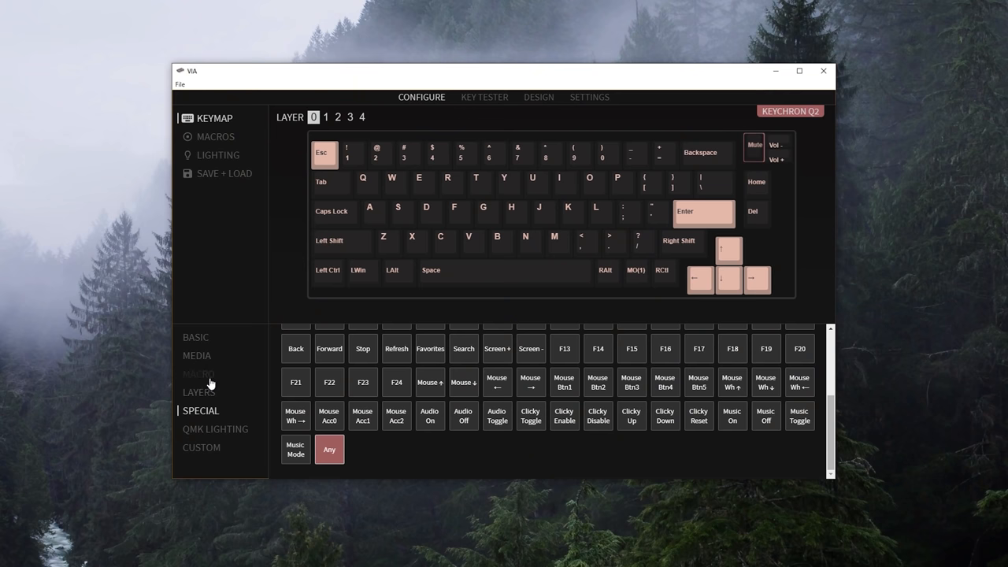
click(199, 373)
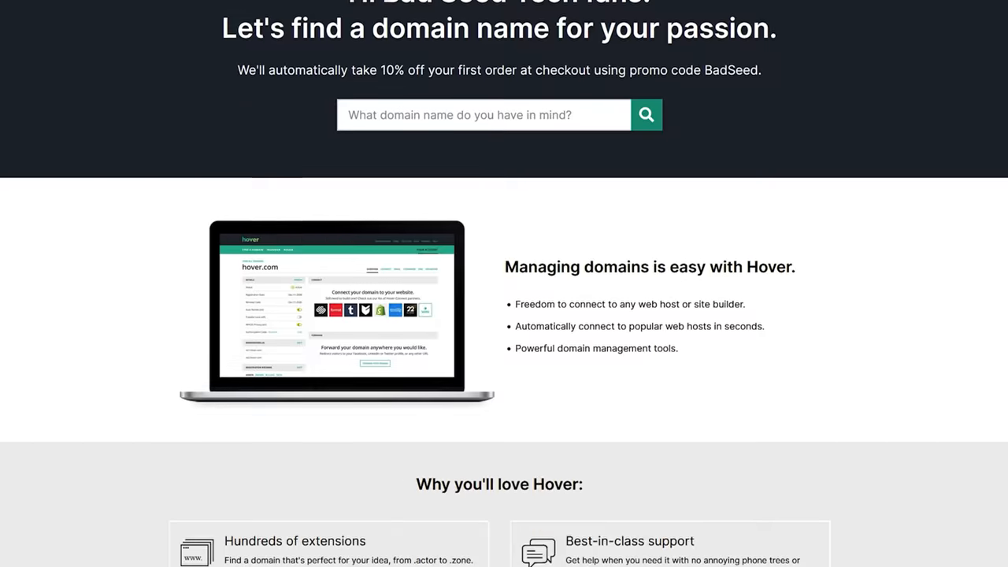
scroll(down, 3)
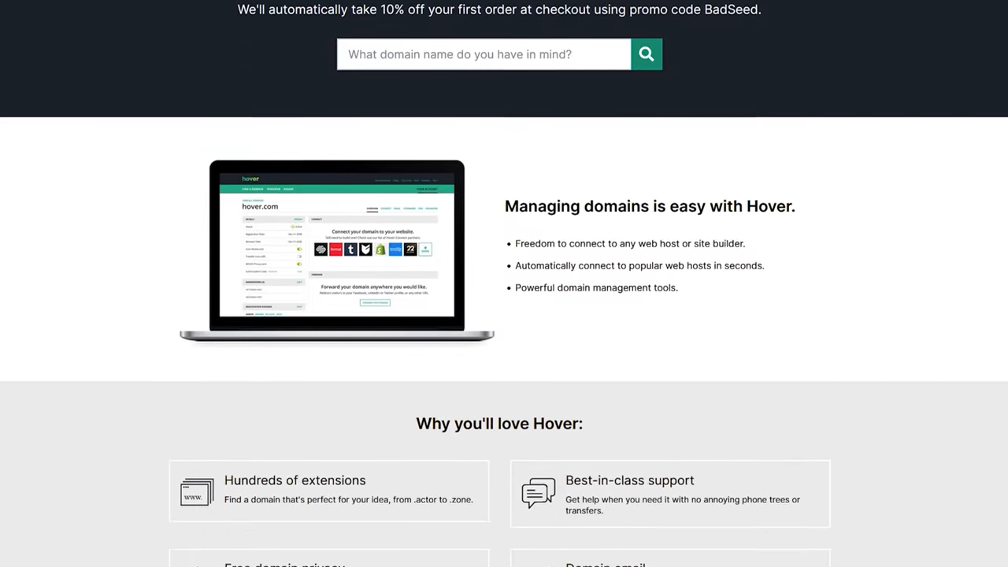
scroll(down, 3)
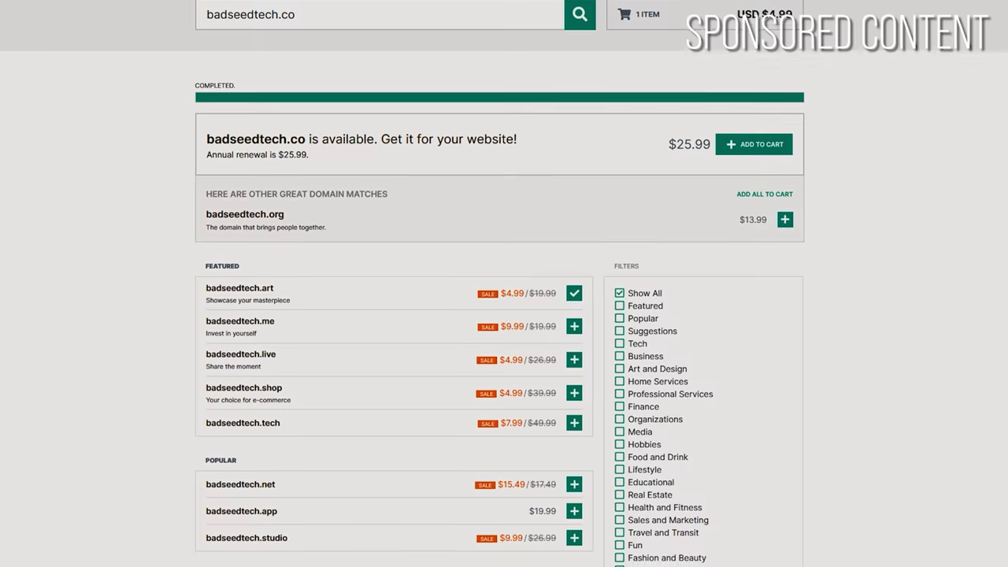
scroll(down, 3)
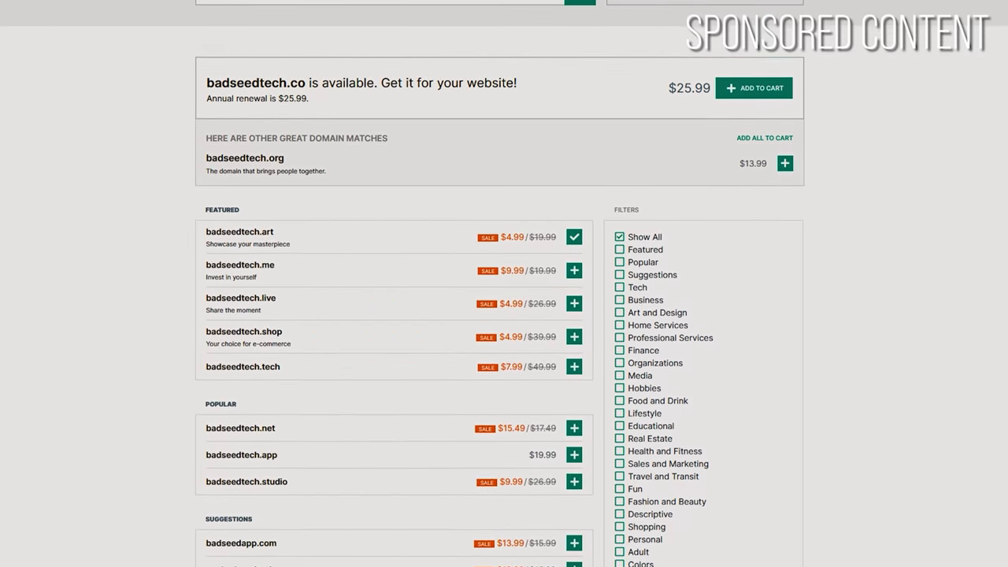
scroll(down, 3)
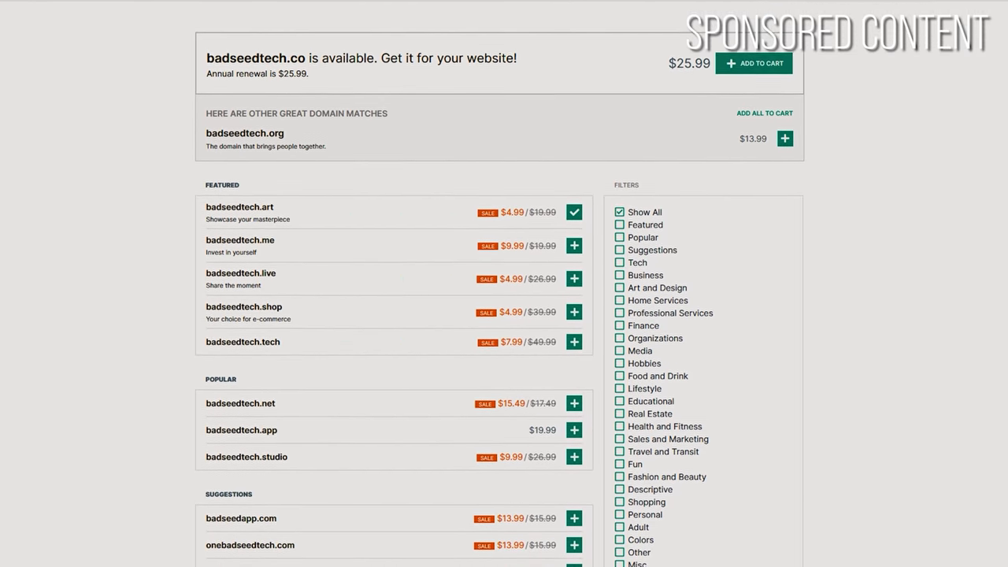
scroll(down, 3)
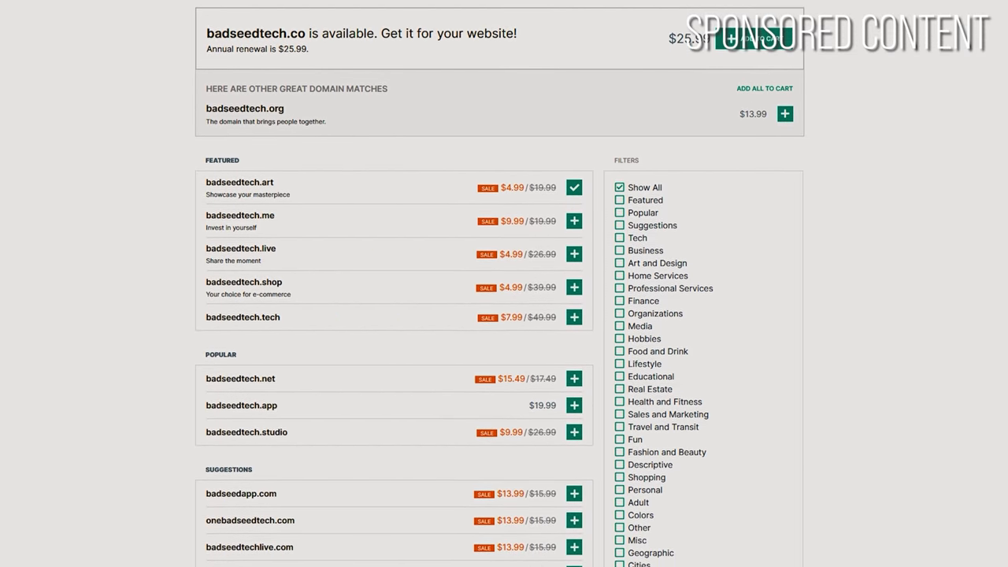
scroll(down, 3)
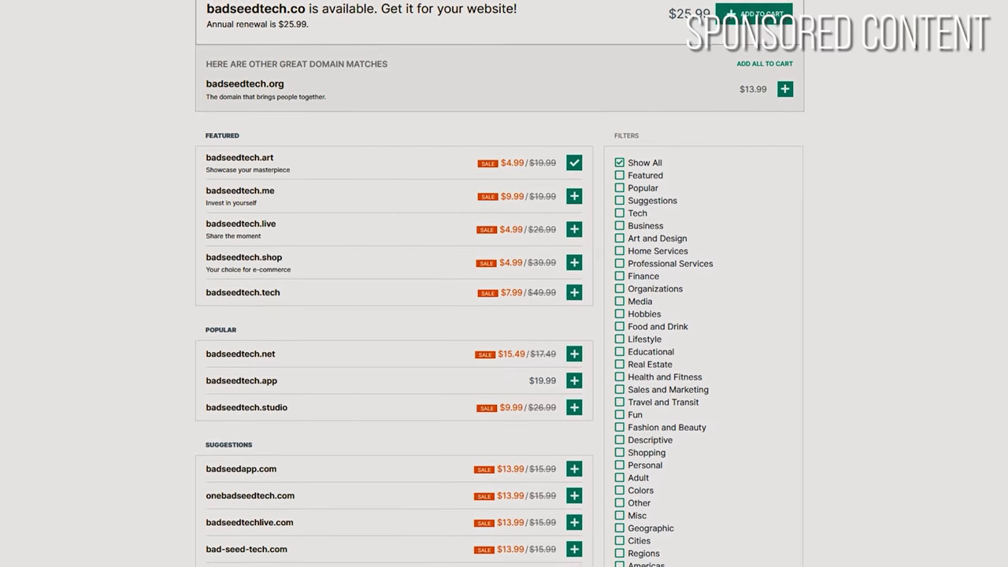